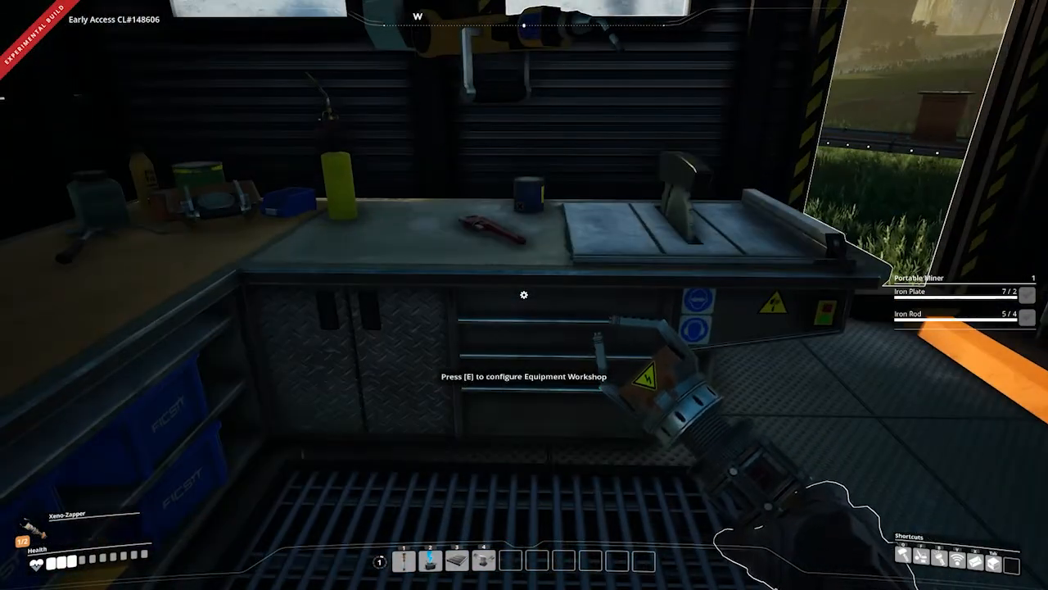
# Craft a Portable Miner from its recipe at the Equipment Workshop
pyautogui.press('e')
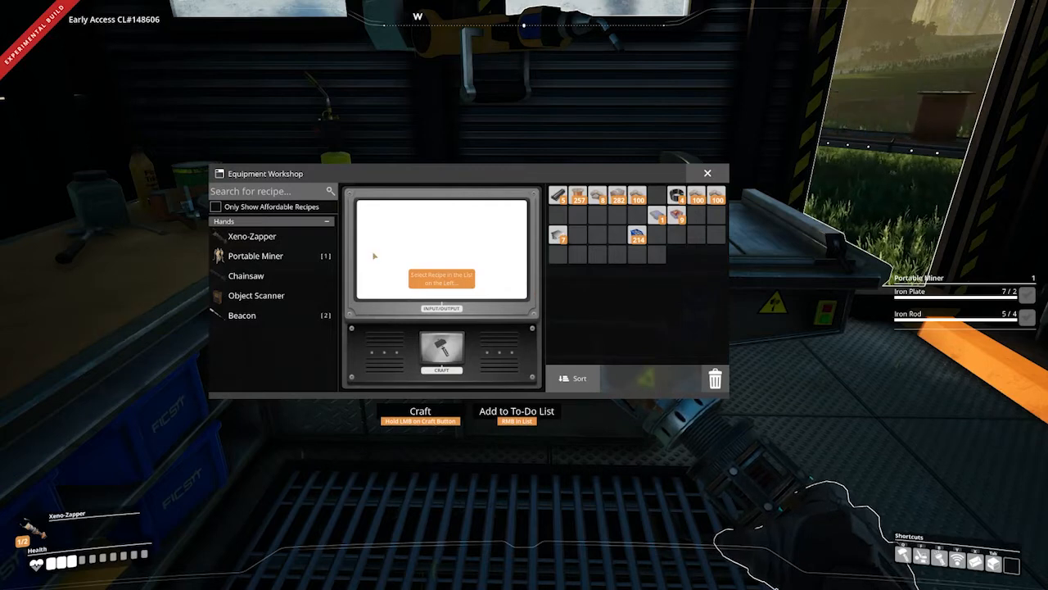
pyautogui.click(255, 256)
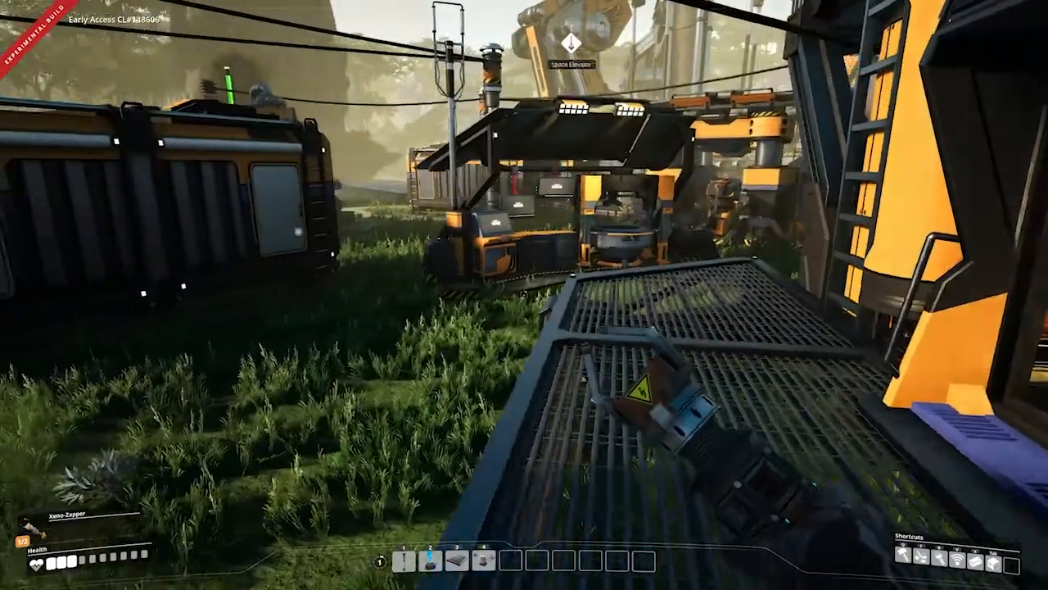
pyautogui.moveTo(524, 295)
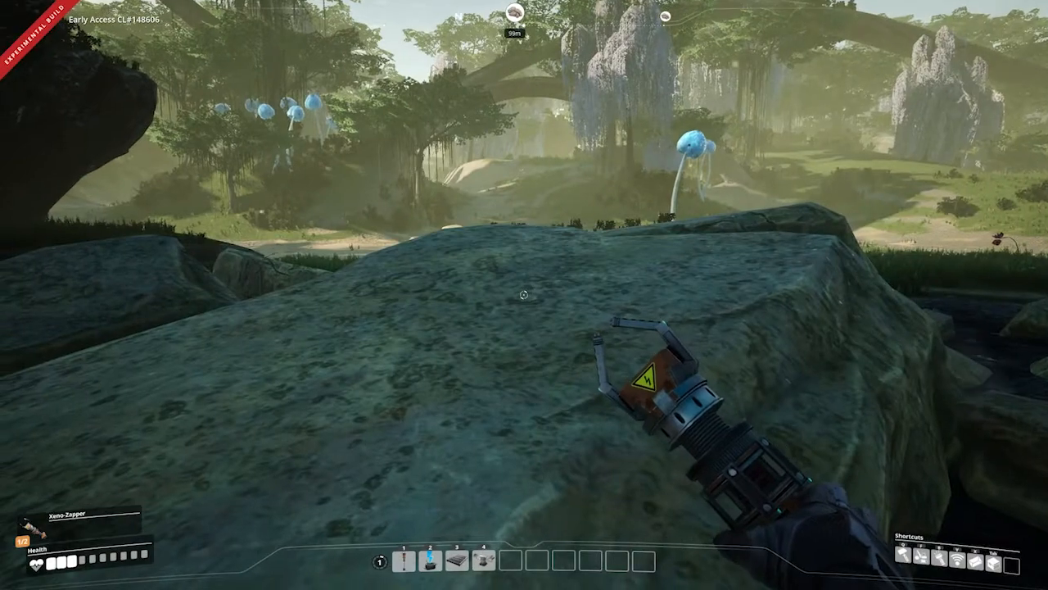
# Equip the Portable Miner from the inventory to place on the limestone node
pyautogui.press('tab')
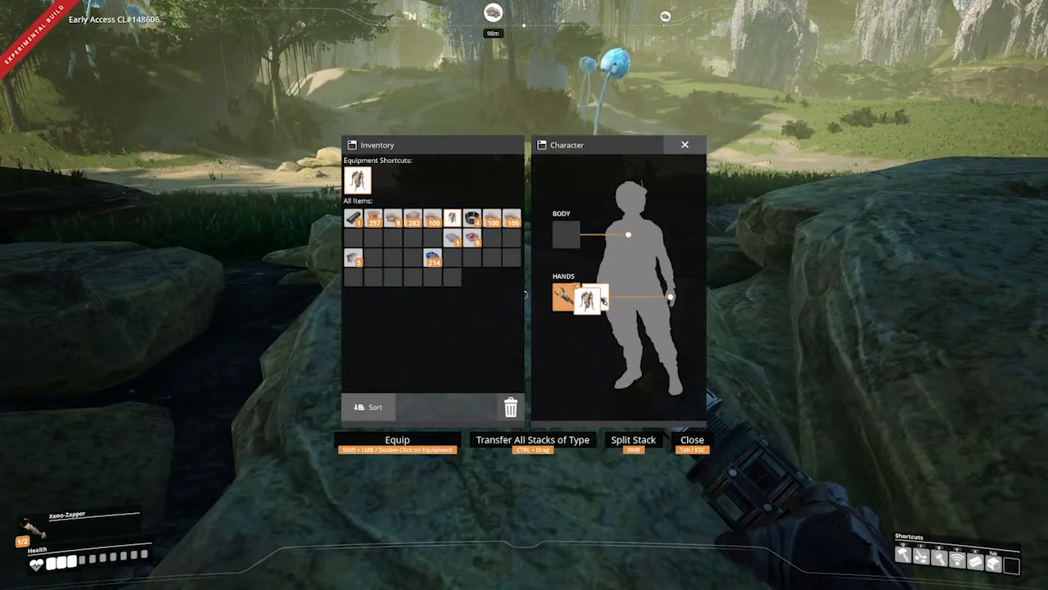
pyautogui.click(691, 439)
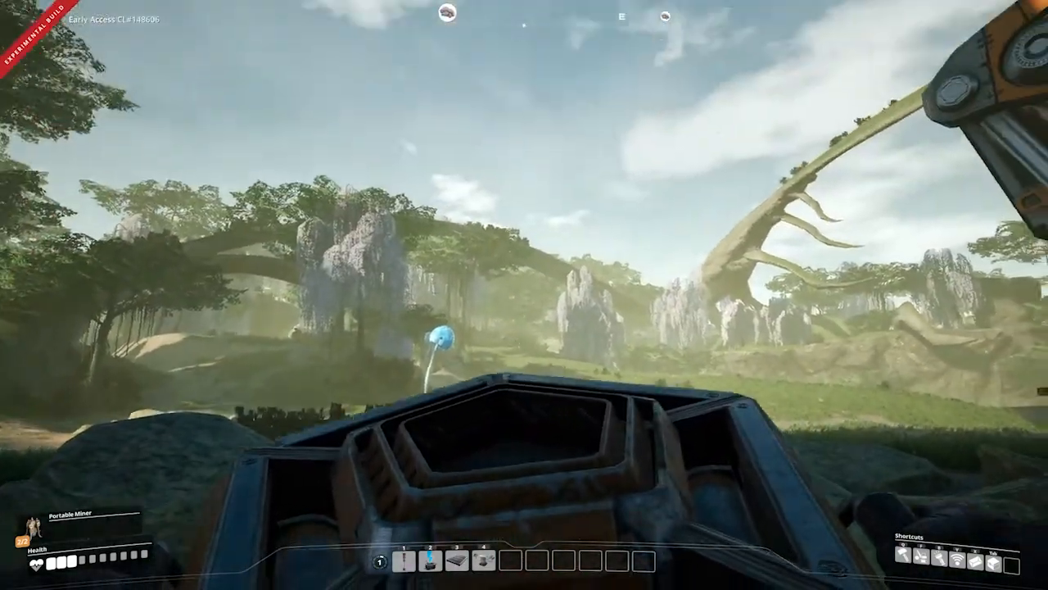
pyautogui.moveTo(524, 295)
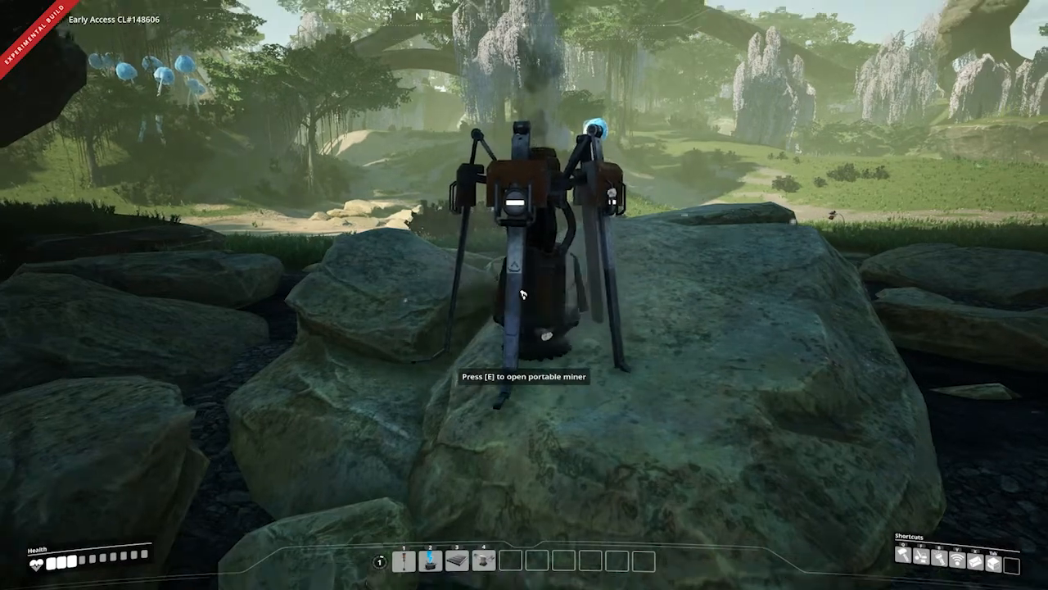
# Open the deployed Portable Miner's interface on the limestone node
pyautogui.press('e')
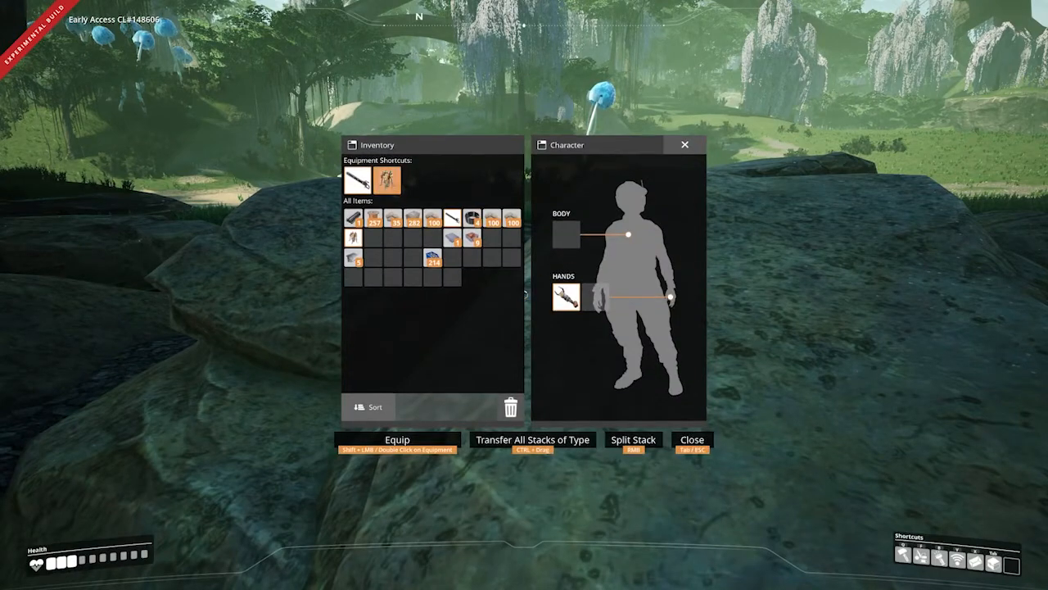
# Equip the Portable Miner again from the inventory
pyautogui.click(692, 440)
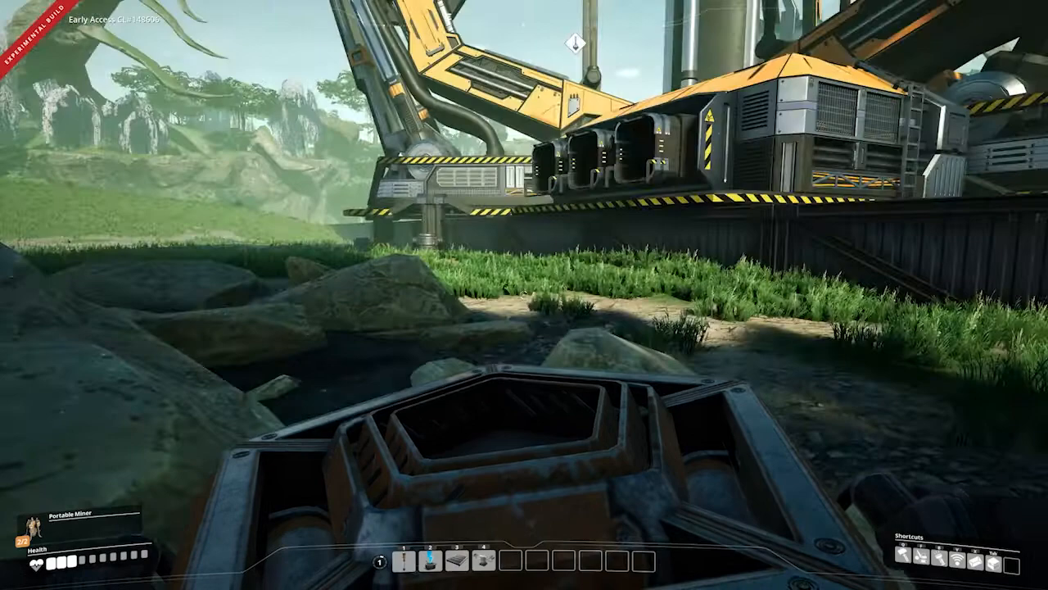
pyautogui.moveTo(525, 295)
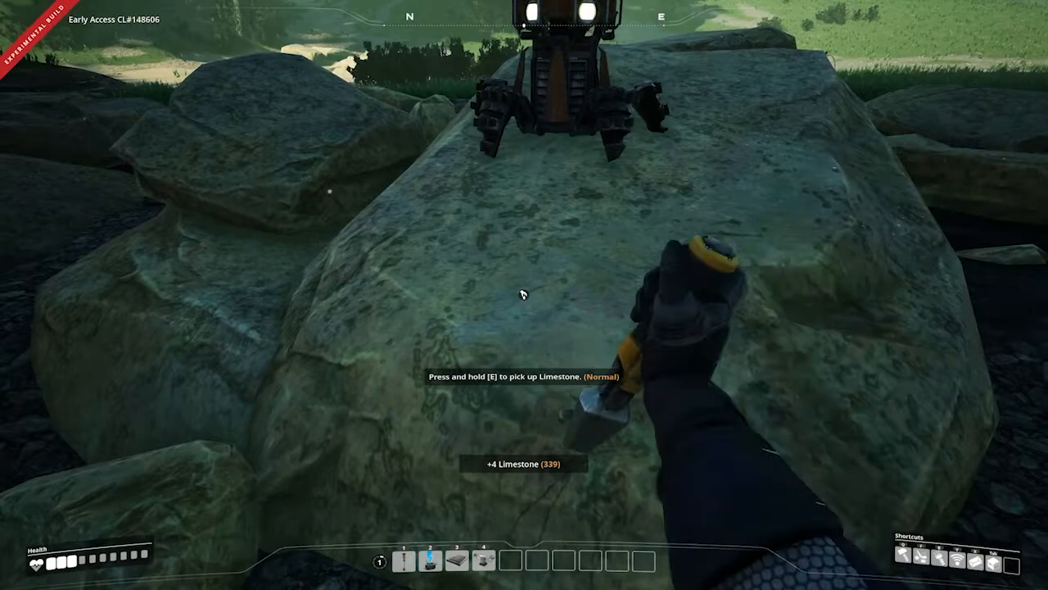
# Gather Limestone up to 369, then view Miner Mk.1's cost under Production
pyautogui.click(524, 295)
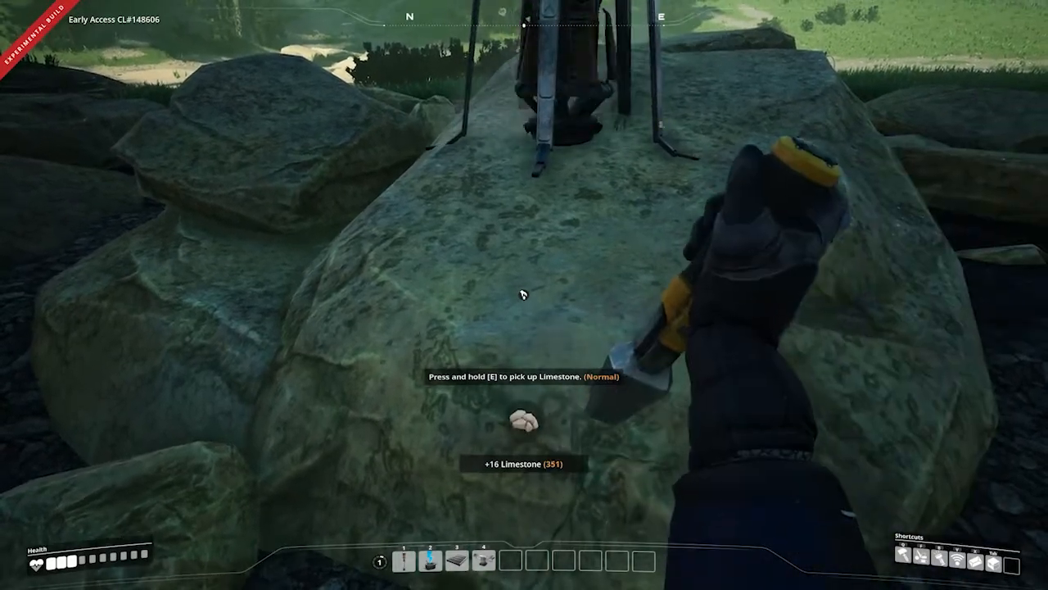
pyautogui.click(525, 295)
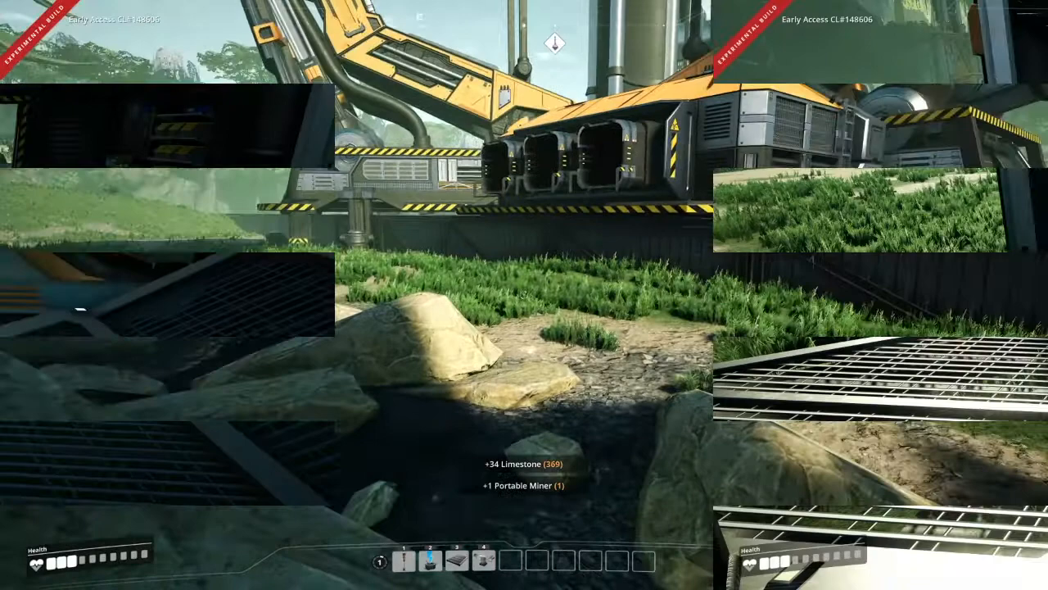
pyautogui.press('q')
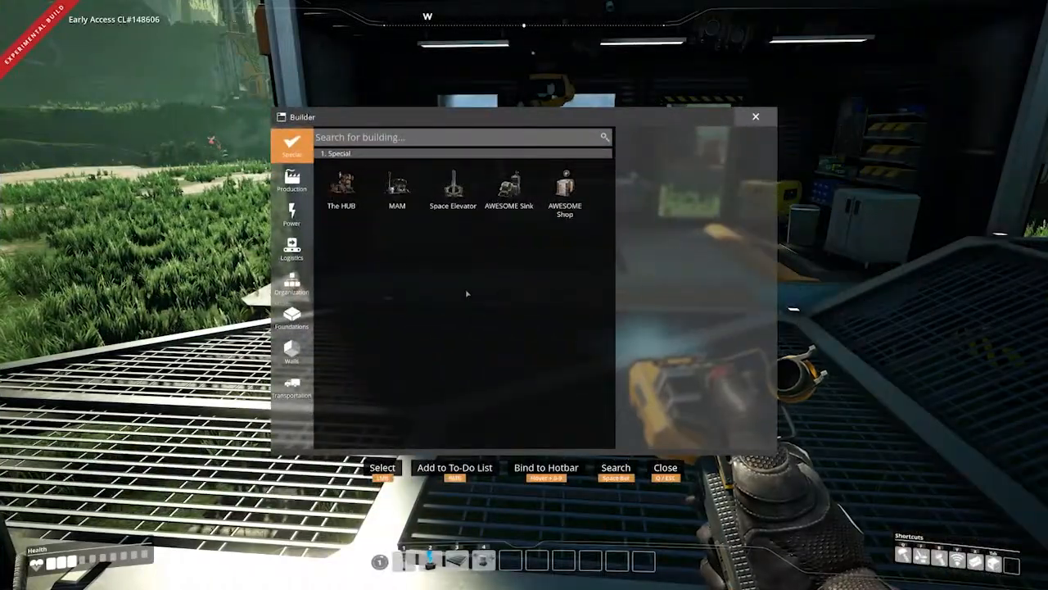
pyautogui.click(292, 180)
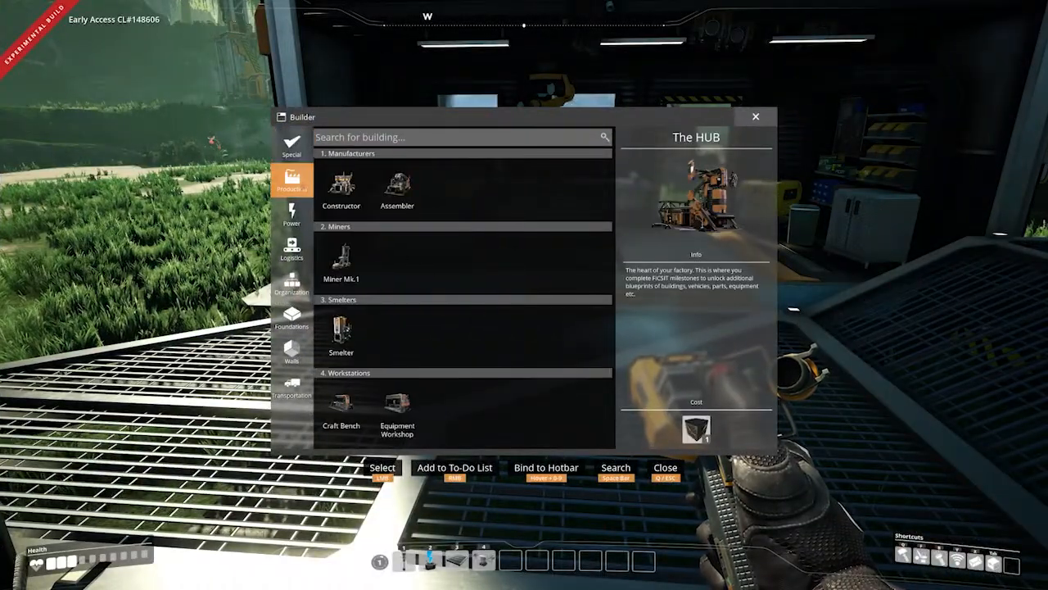
pyautogui.click(341, 260)
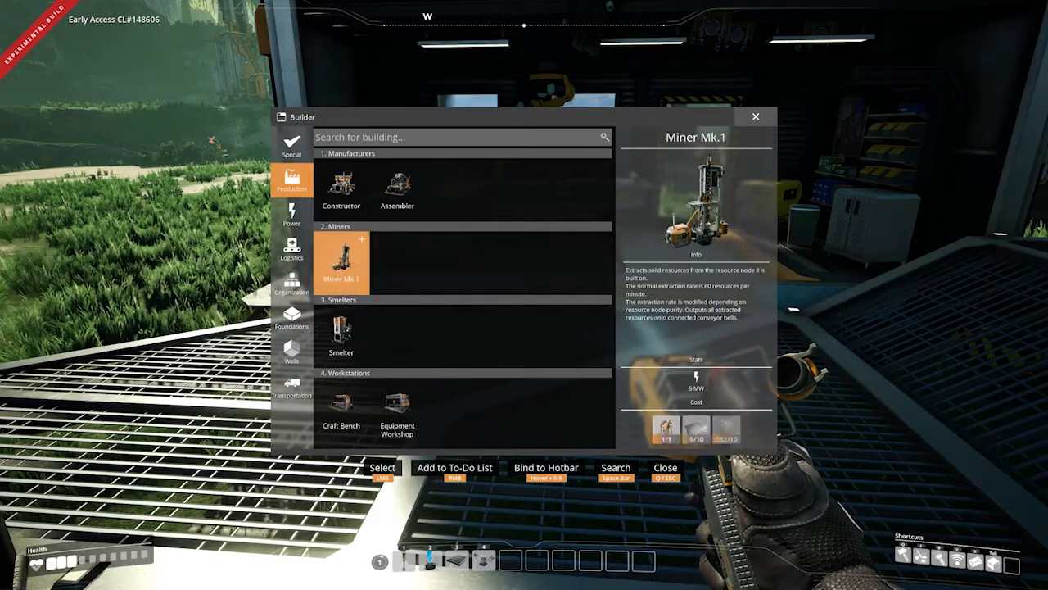